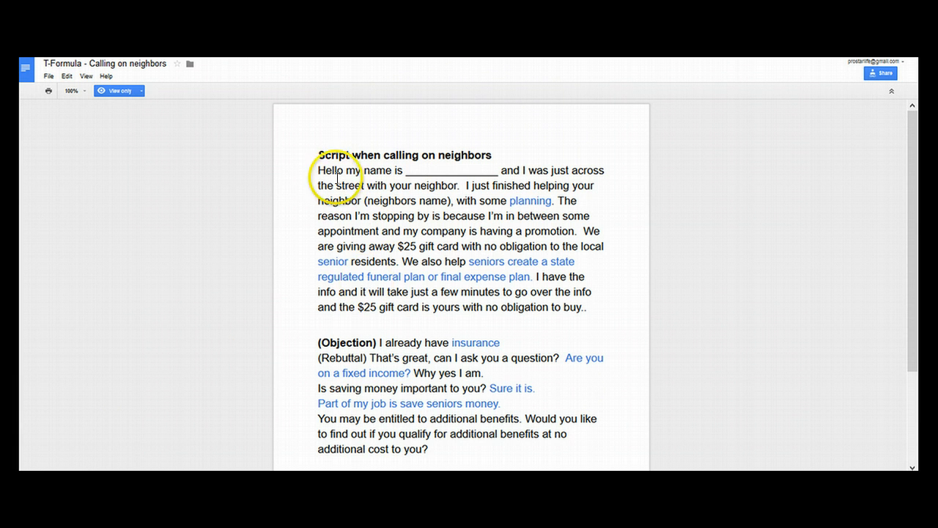
pyautogui.moveTo(343, 154)
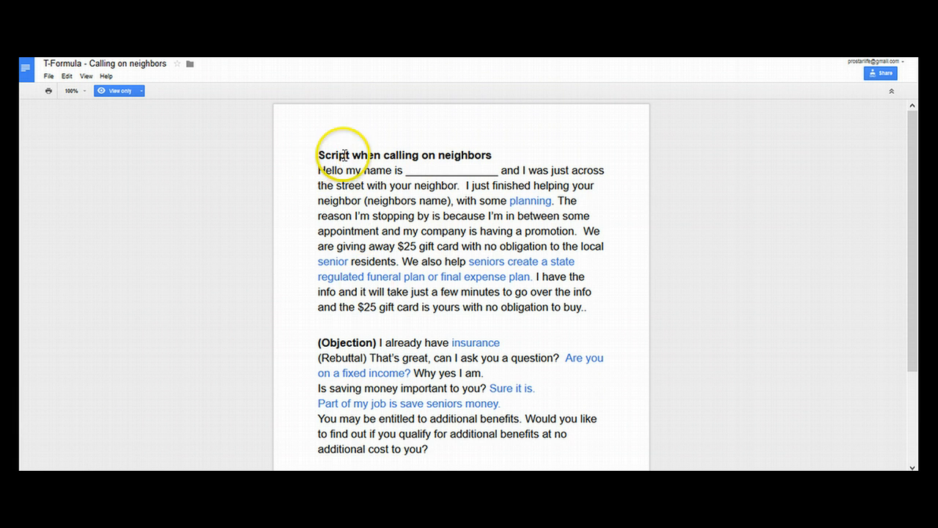
pyautogui.moveTo(330, 173)
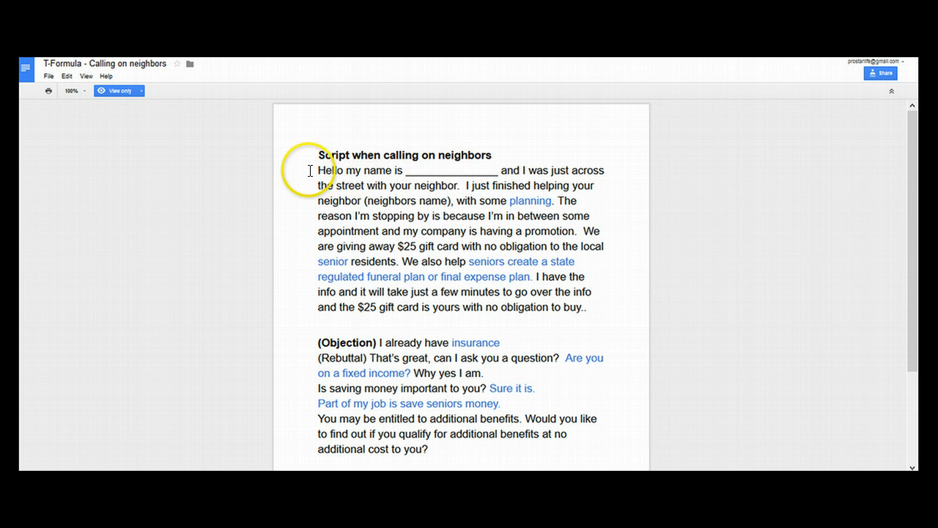
pyautogui.moveTo(518, 170)
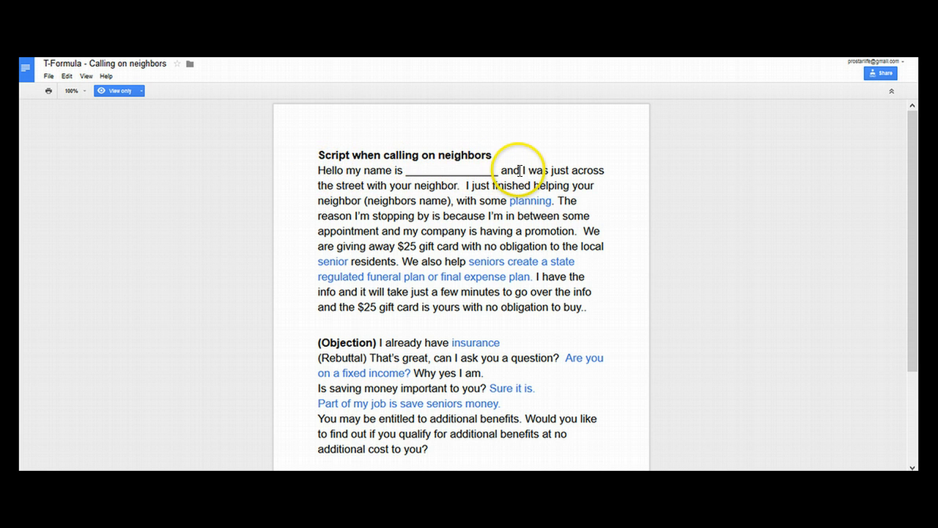
pyautogui.moveTo(381, 192)
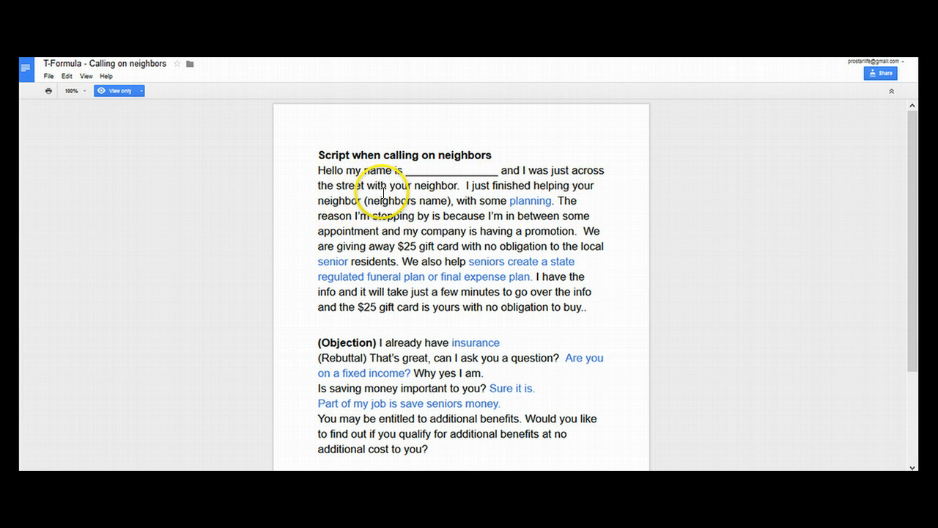
pyautogui.moveTo(475, 187)
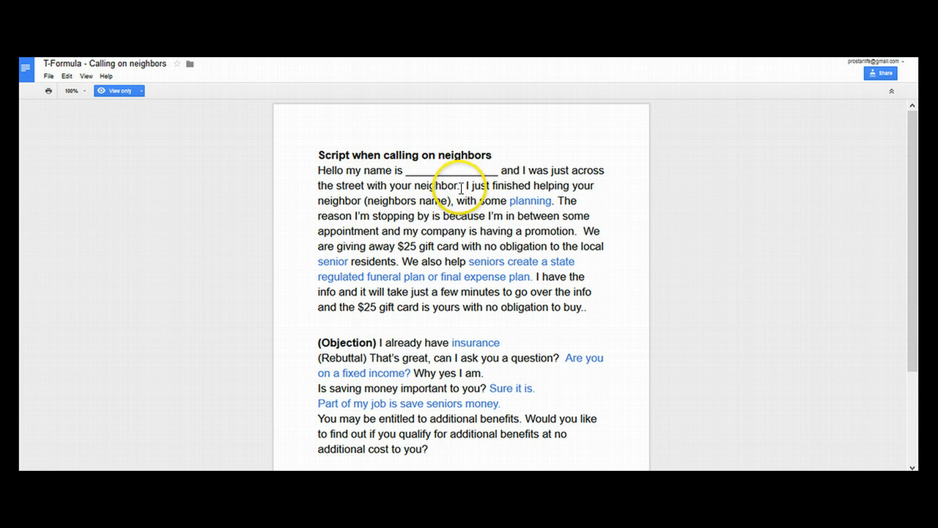
pyautogui.moveTo(565, 176)
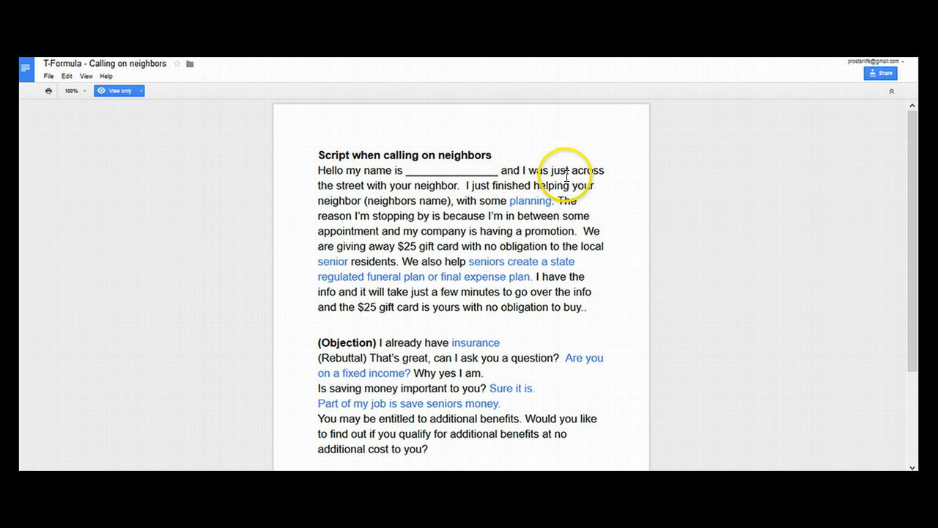
pyautogui.moveTo(425, 202)
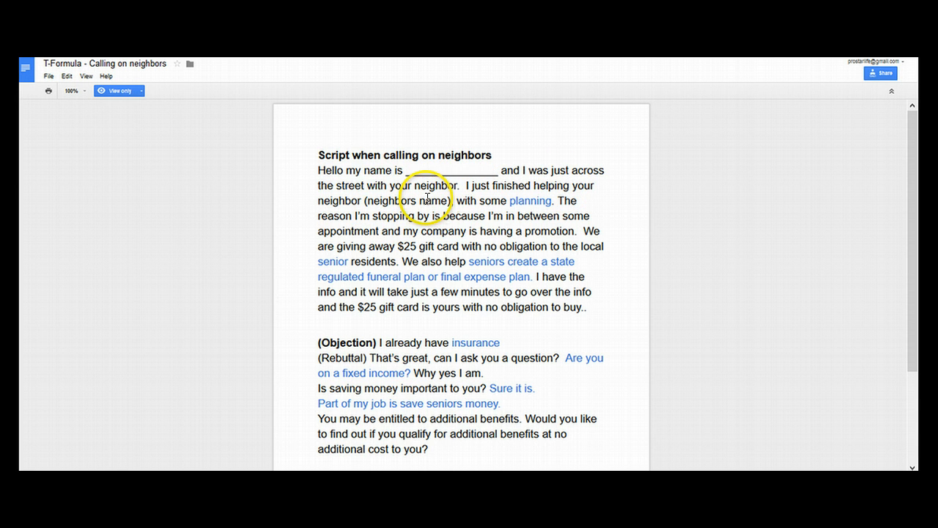
pyautogui.moveTo(487, 208)
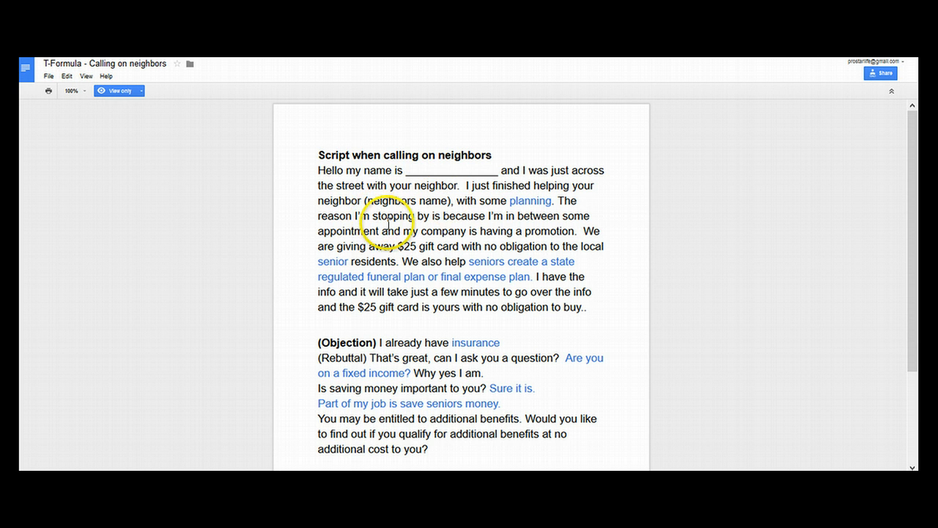
pyautogui.moveTo(346, 262)
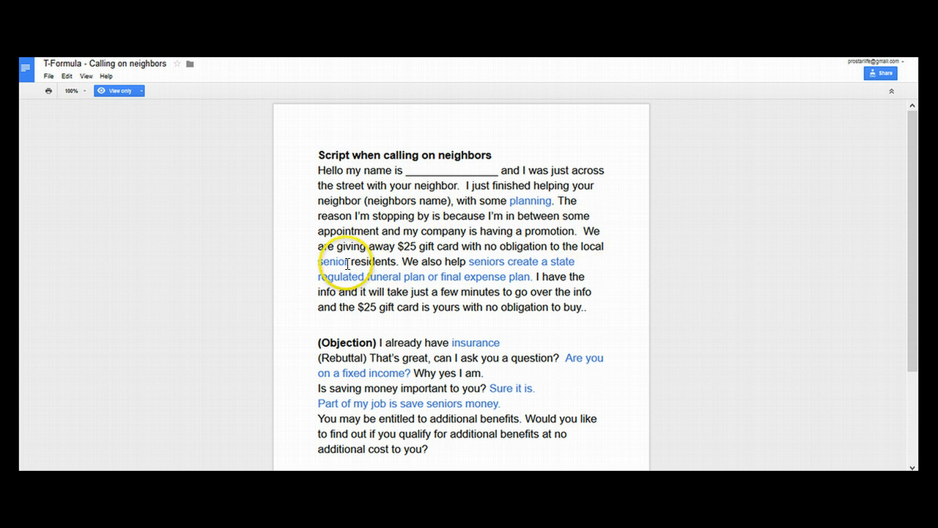
pyautogui.moveTo(601, 232)
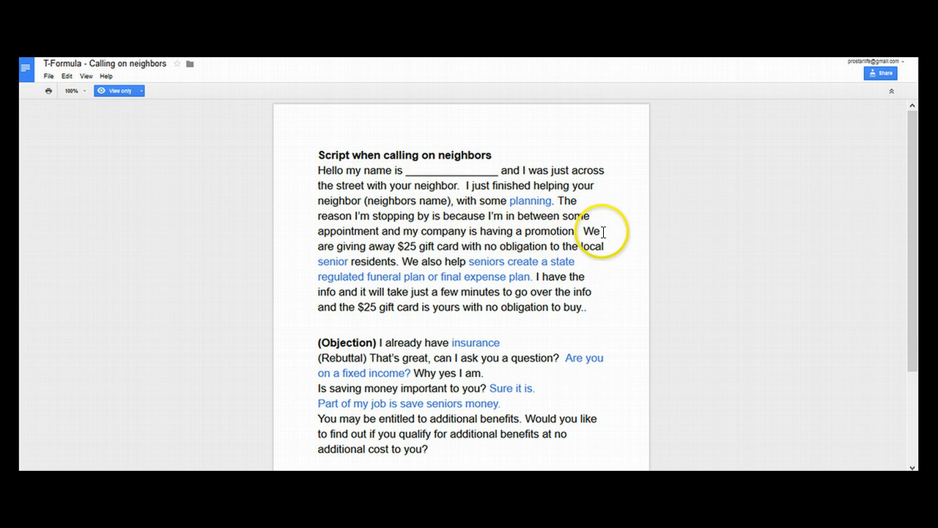
pyautogui.moveTo(410, 252)
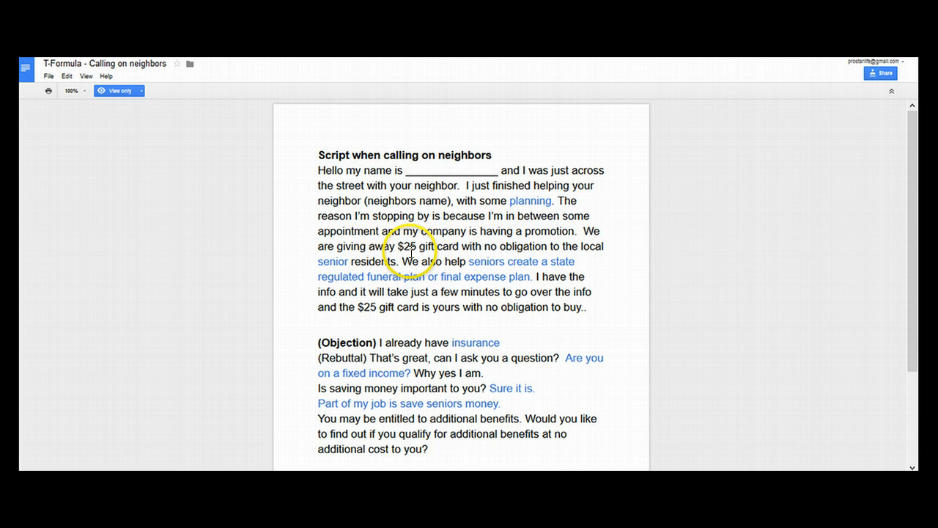
pyautogui.moveTo(487, 243)
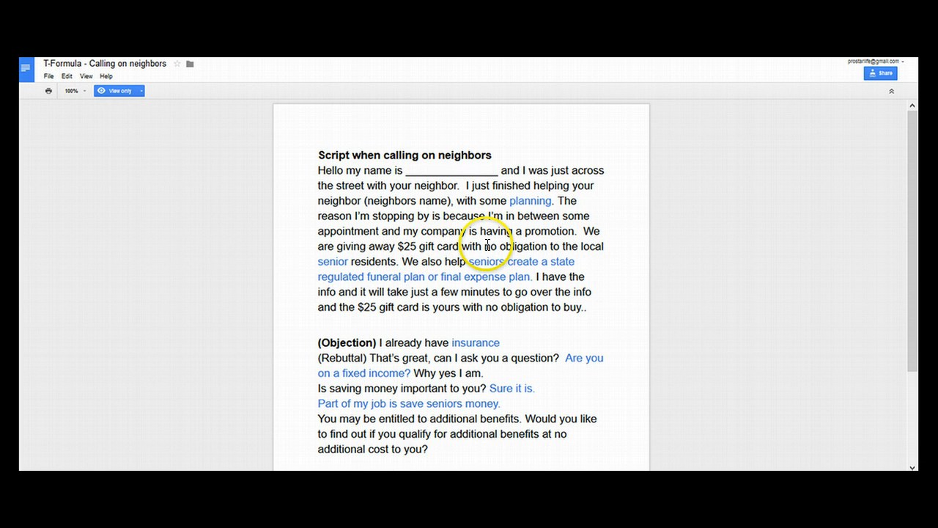
pyautogui.moveTo(592, 250)
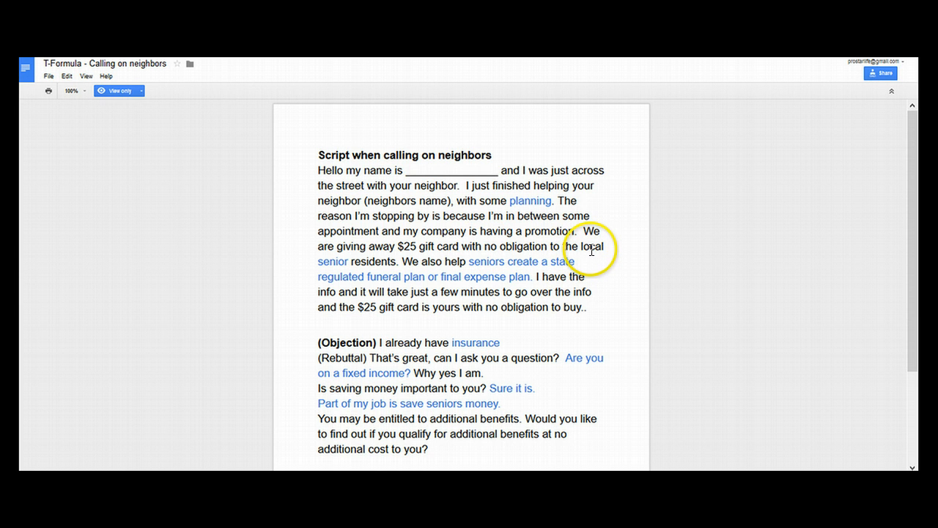
pyautogui.moveTo(345, 261)
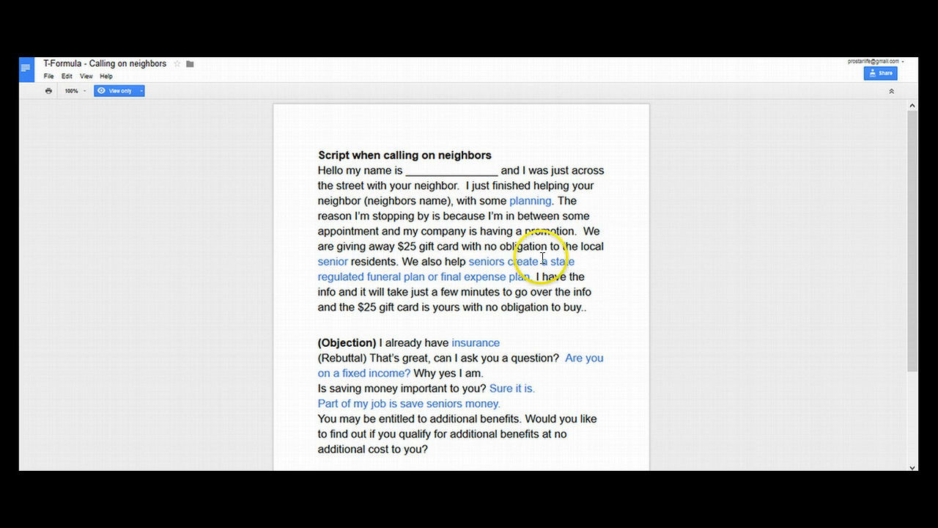
pyautogui.moveTo(361, 275)
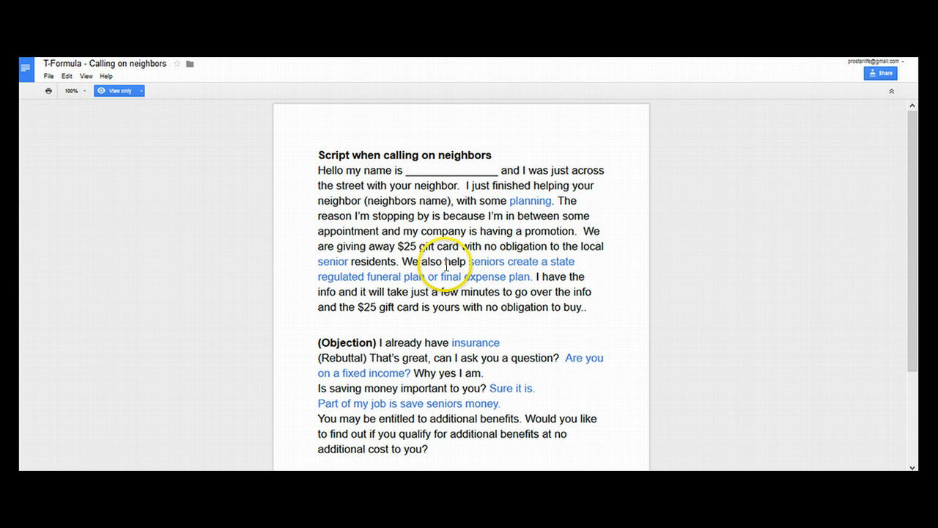
pyautogui.moveTo(495, 269)
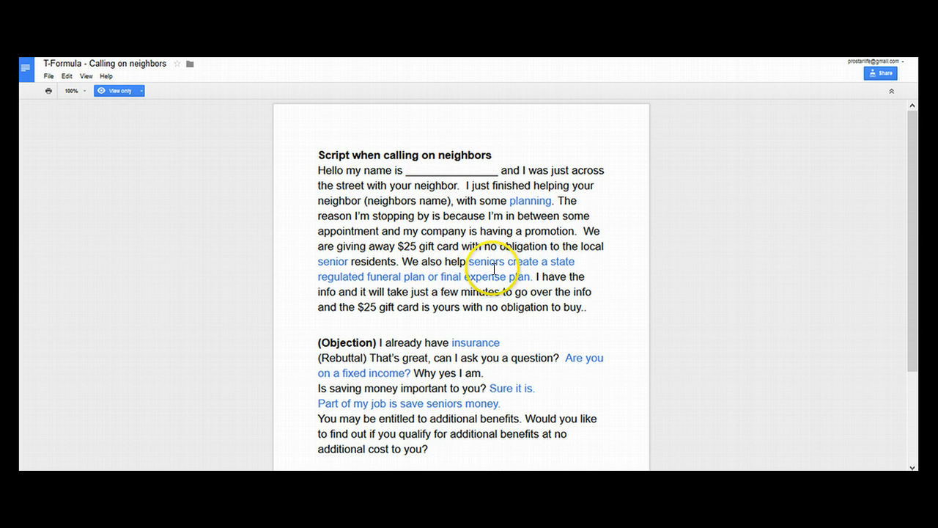
pyautogui.moveTo(380, 286)
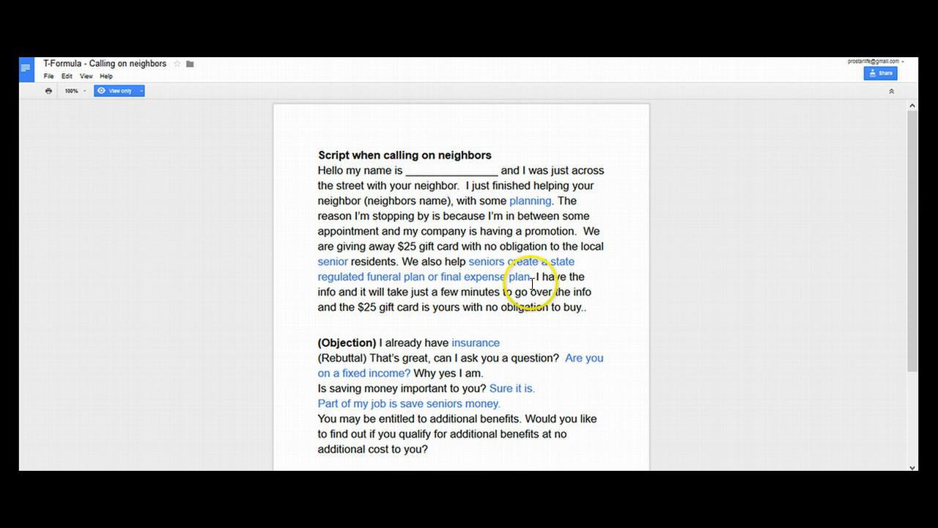
pyautogui.moveTo(352, 286)
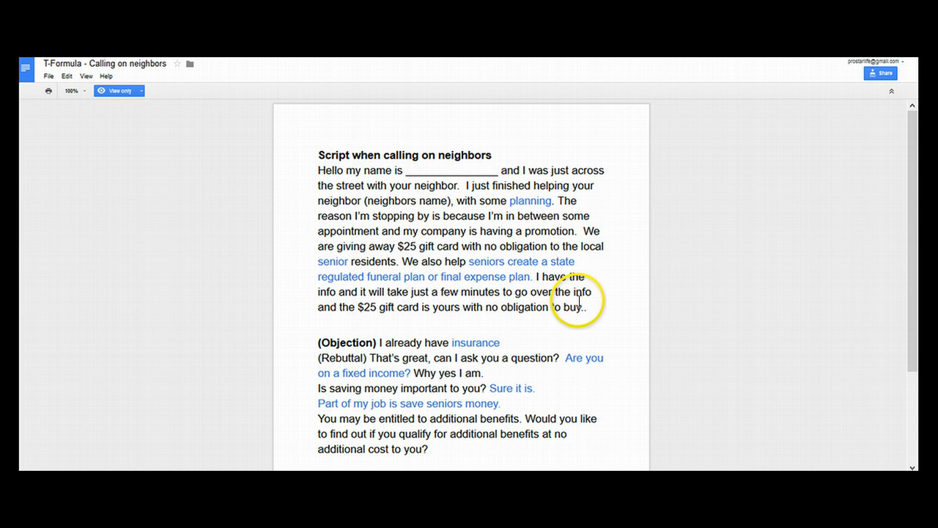
pyautogui.moveTo(369, 310)
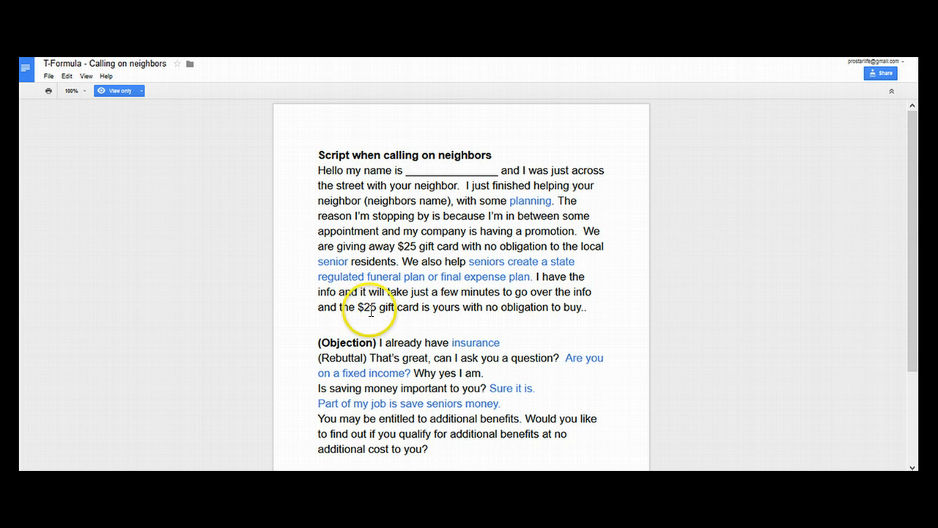
pyautogui.moveTo(507, 318)
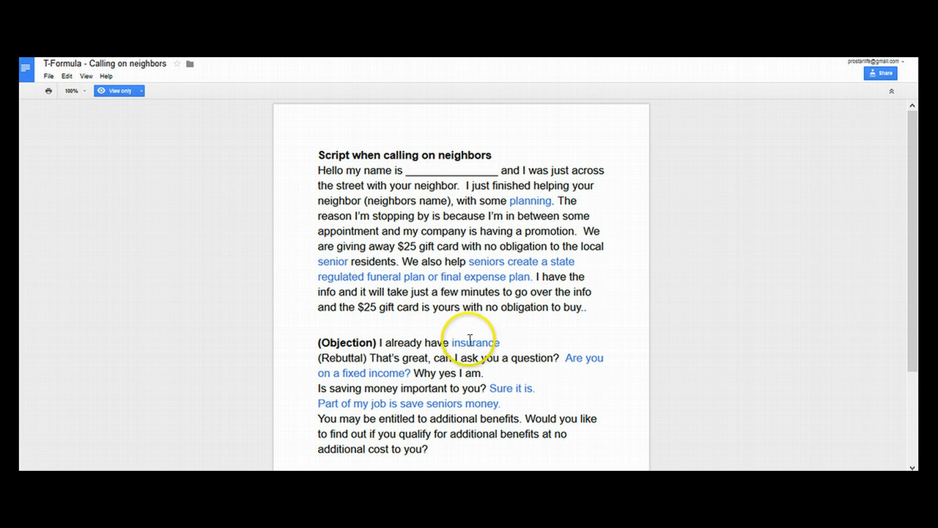
pyautogui.moveTo(378, 343)
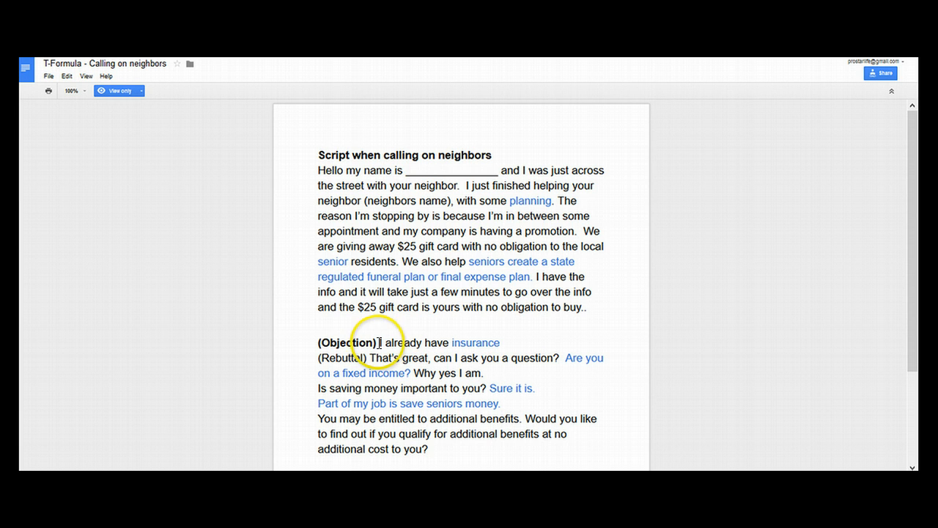
pyautogui.moveTo(378, 343)
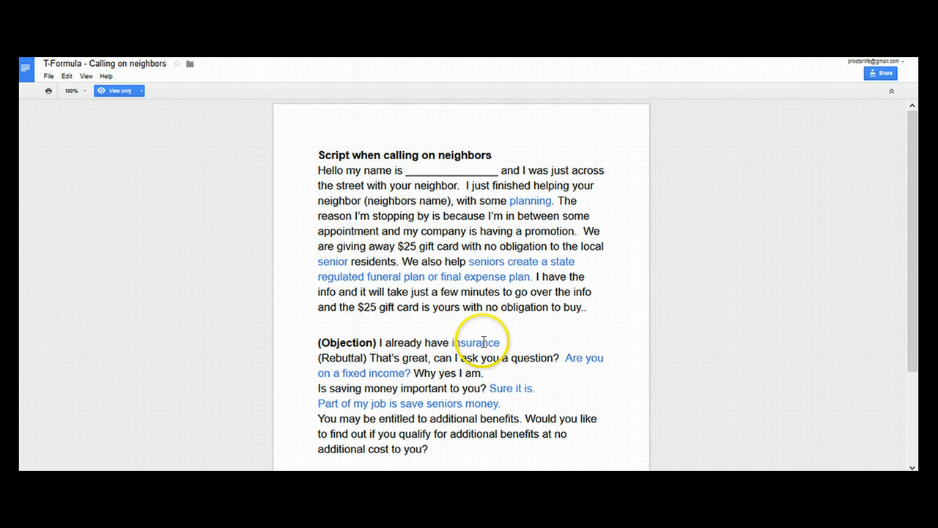
pyautogui.moveTo(427, 353)
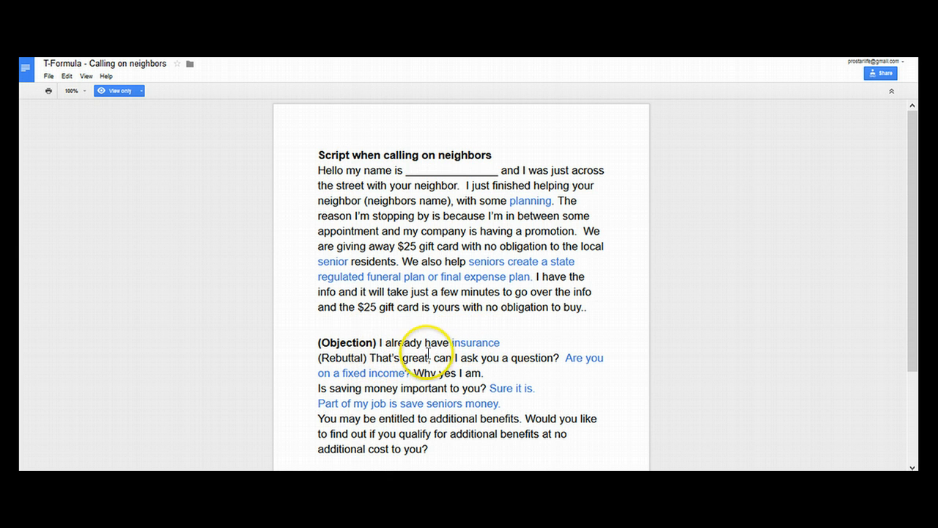
pyautogui.moveTo(478, 359)
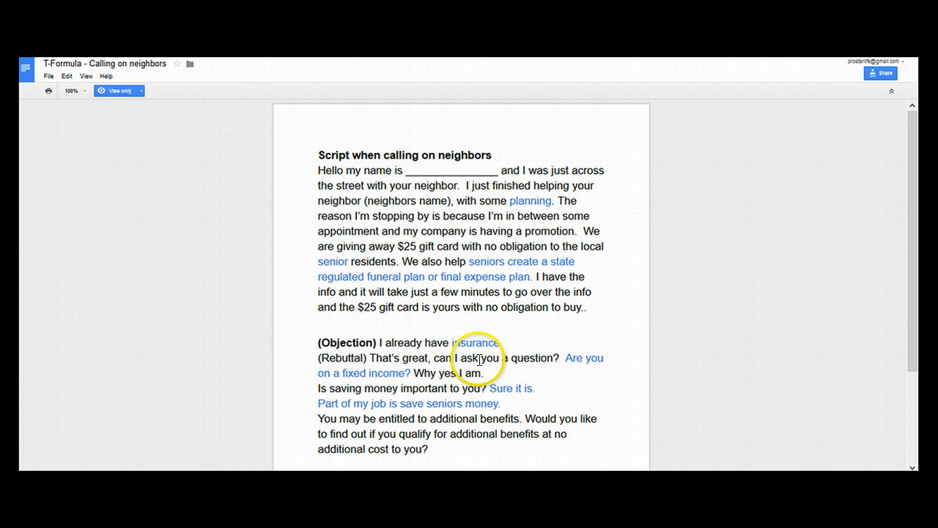
pyautogui.moveTo(548, 372)
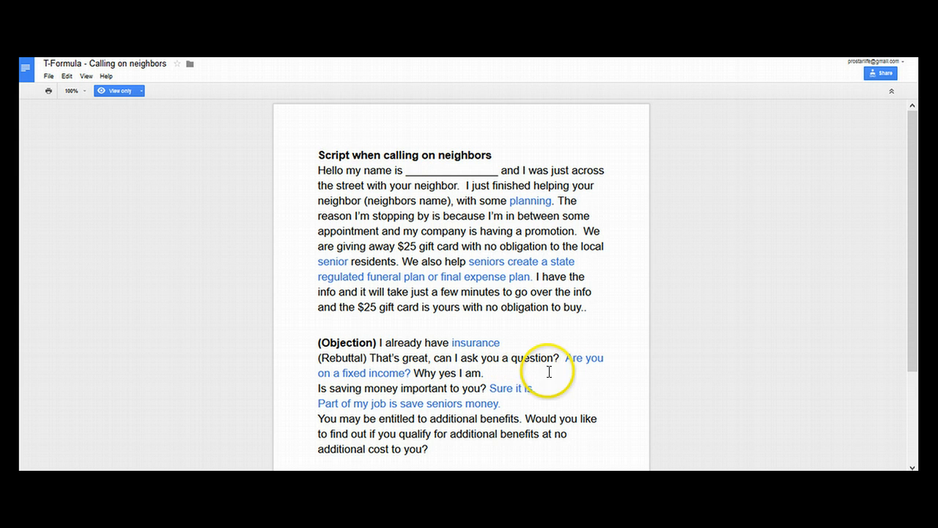
pyautogui.moveTo(603, 369)
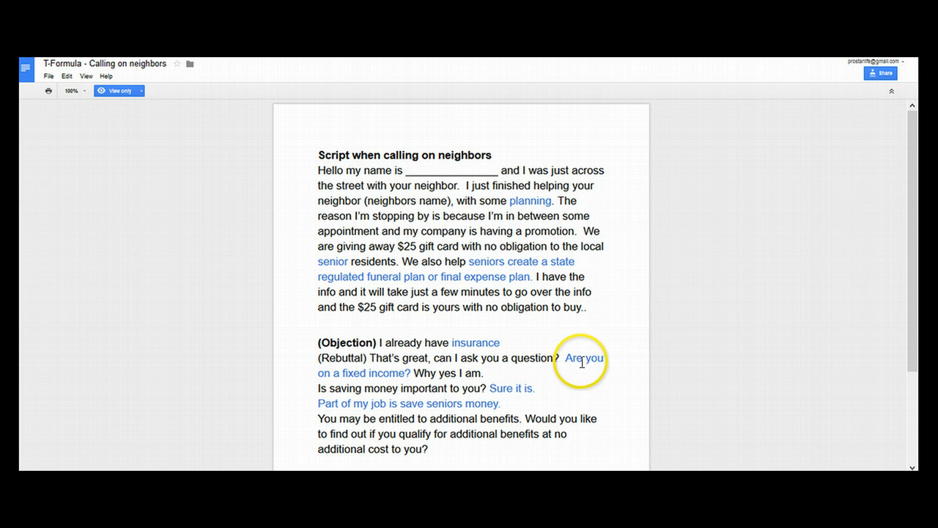
pyautogui.moveTo(447, 373)
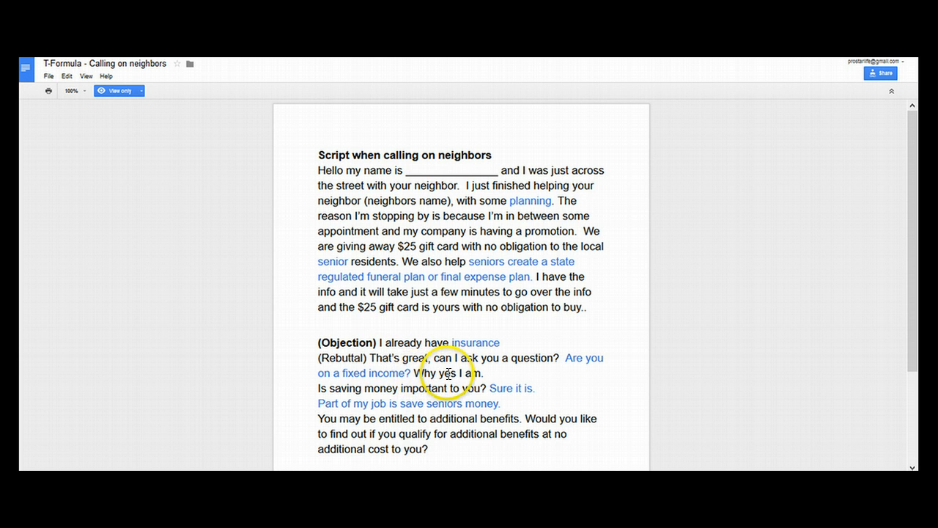
pyautogui.moveTo(477, 386)
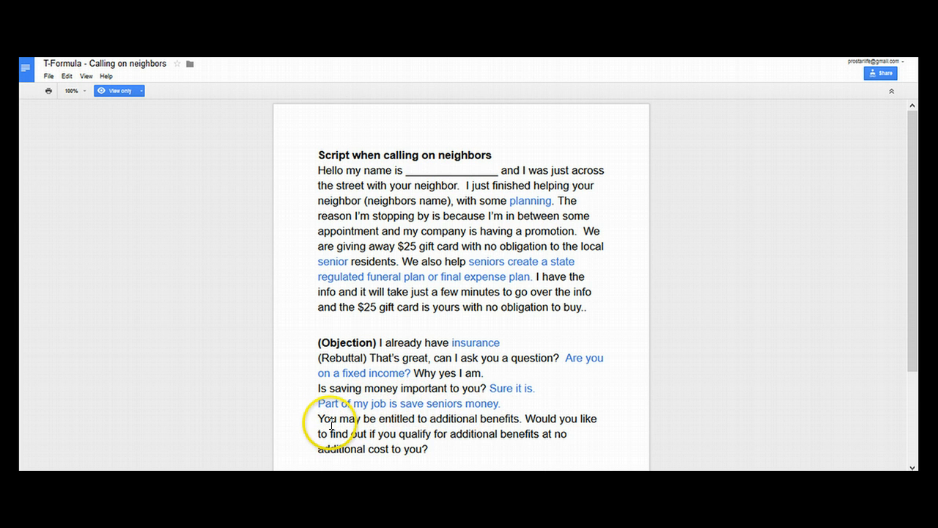
pyautogui.moveTo(566, 428)
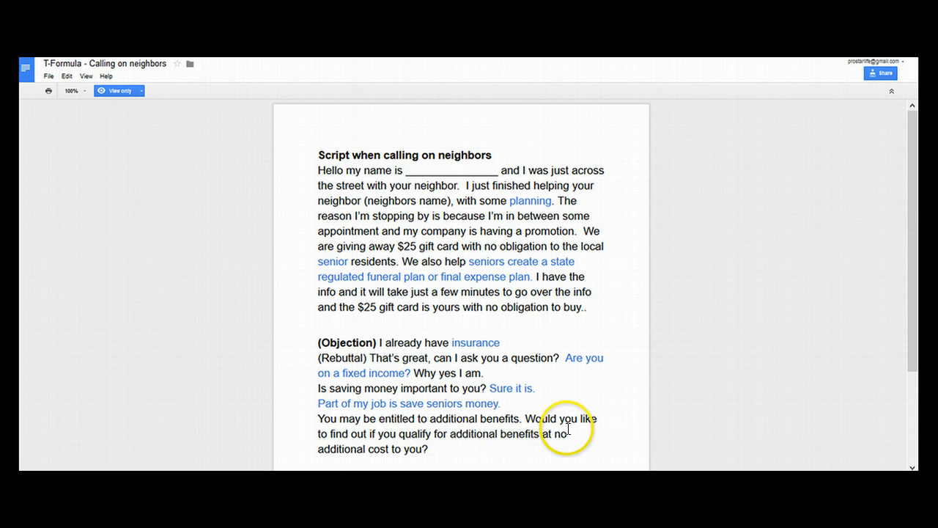
pyautogui.moveTo(382, 443)
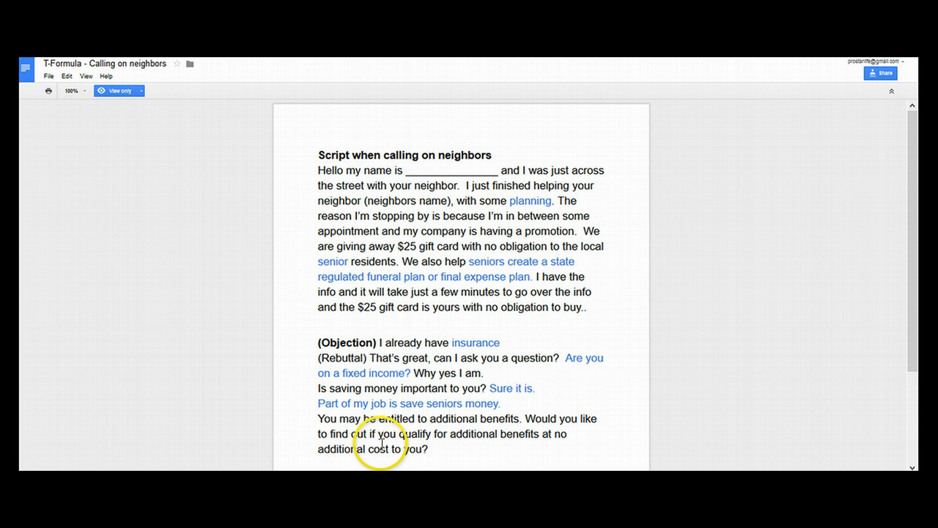
pyautogui.moveTo(504, 434)
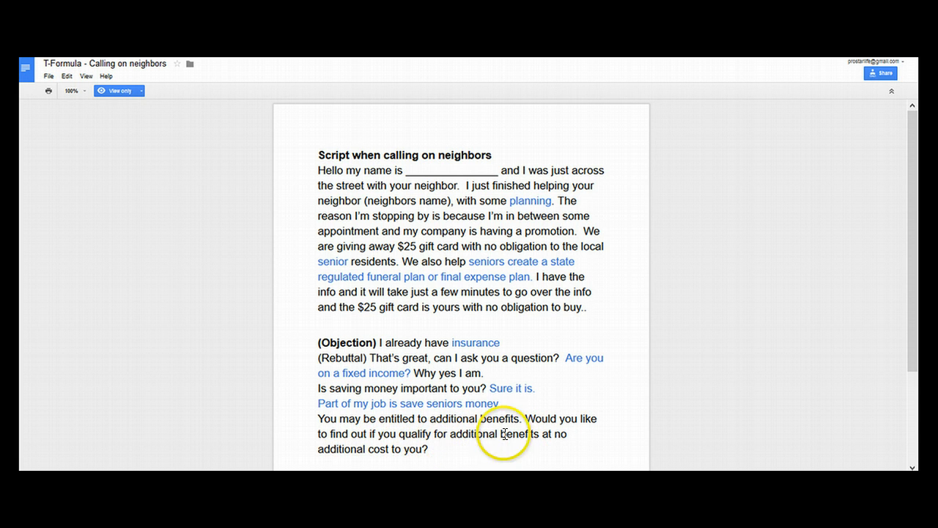
pyautogui.moveTo(440, 448)
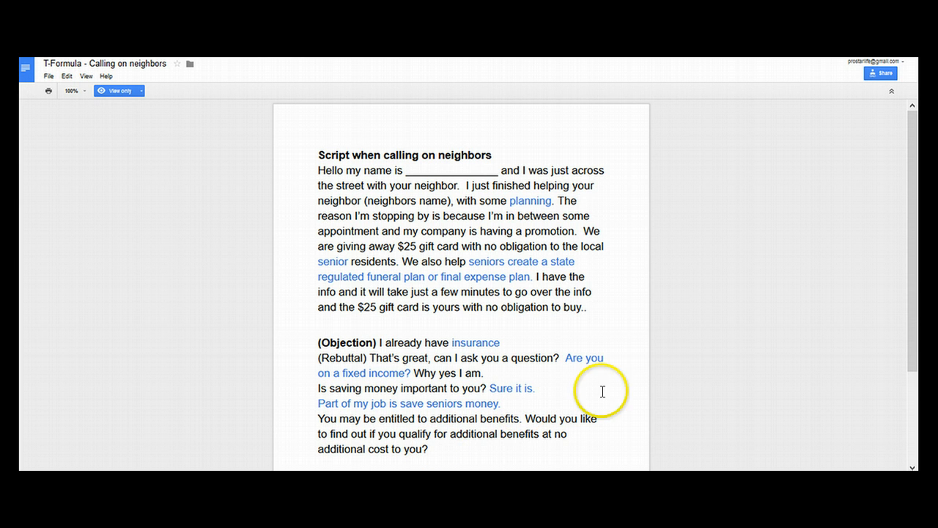
pyautogui.scroll(-3)
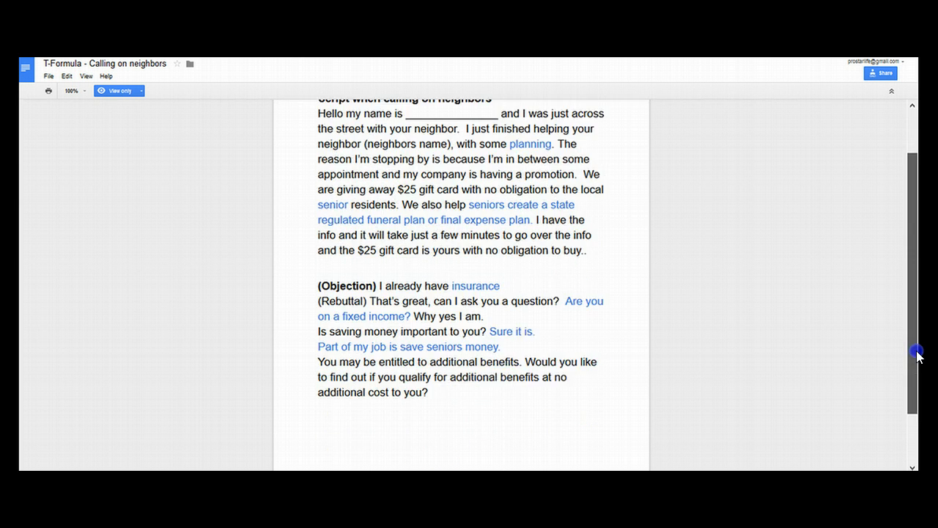
pyautogui.scroll(3)
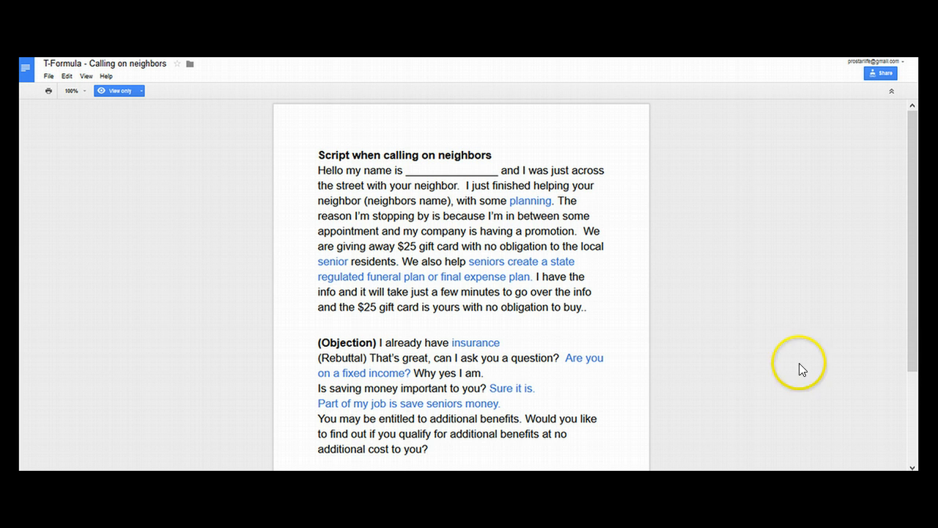
pyautogui.moveTo(395, 346)
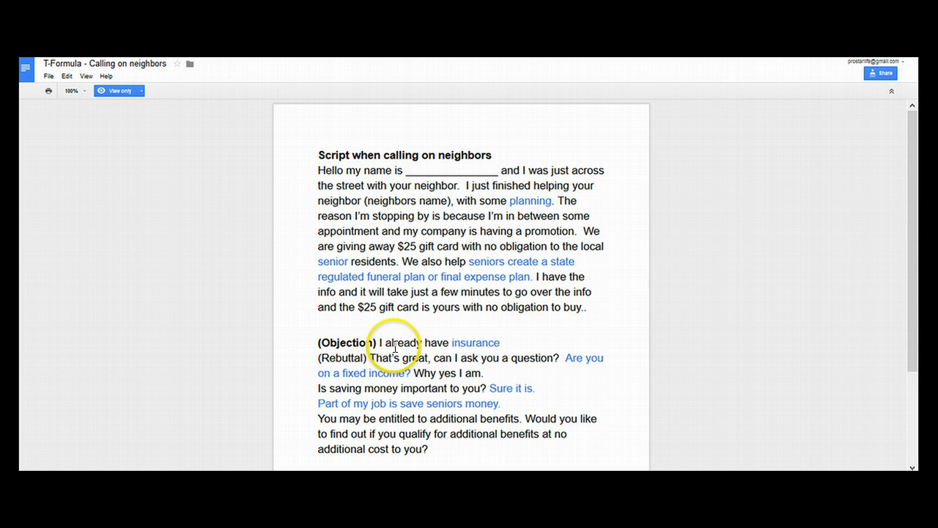
pyautogui.moveTo(402, 369)
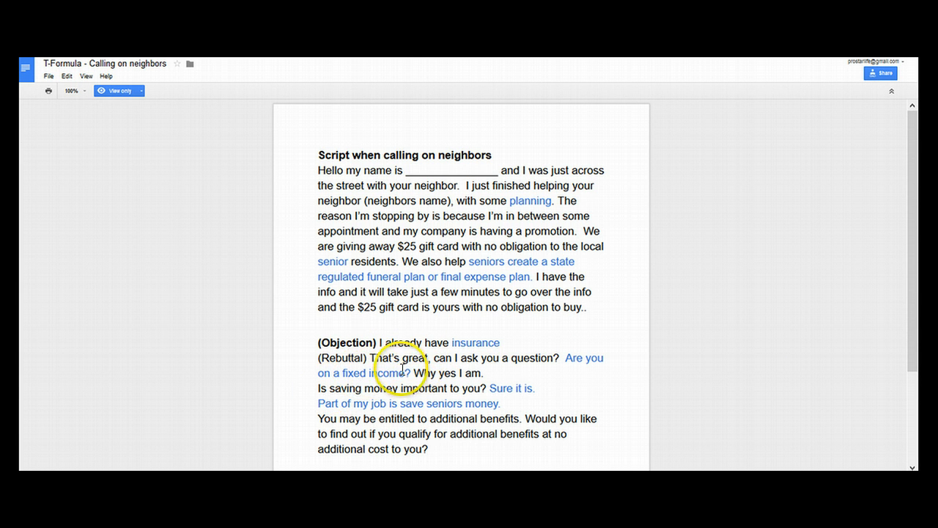
pyautogui.moveTo(548, 358)
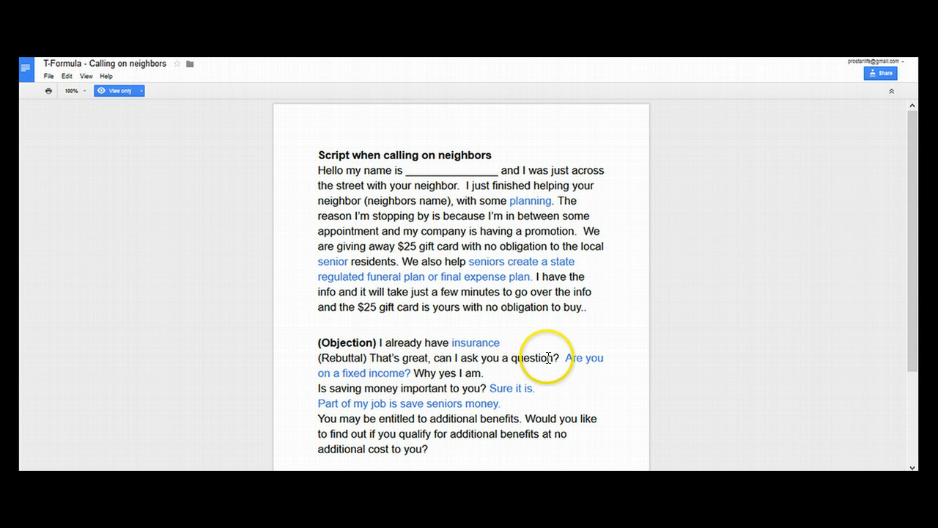
pyautogui.moveTo(423, 375)
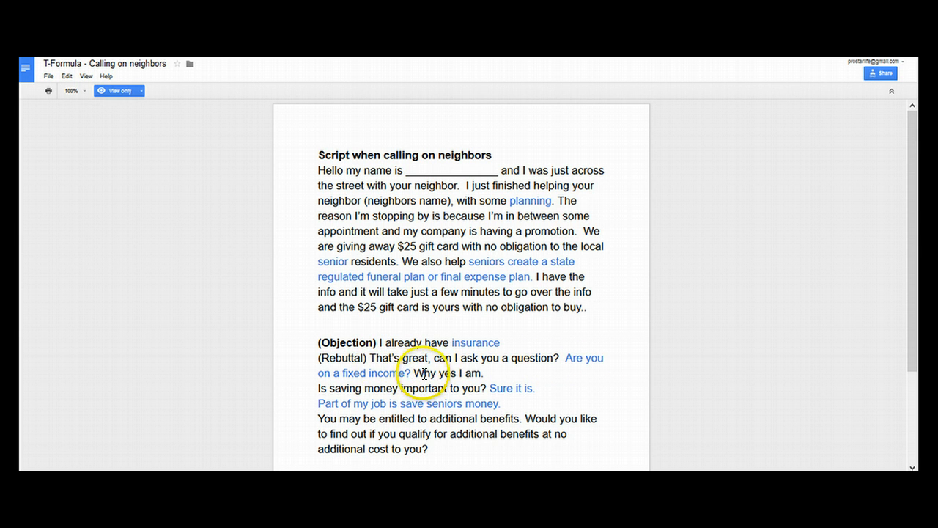
pyautogui.moveTo(471, 396)
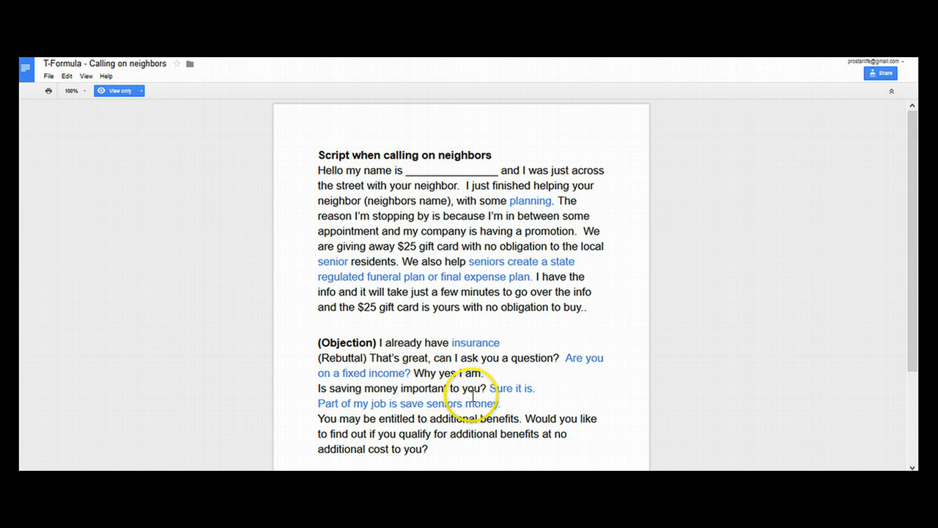